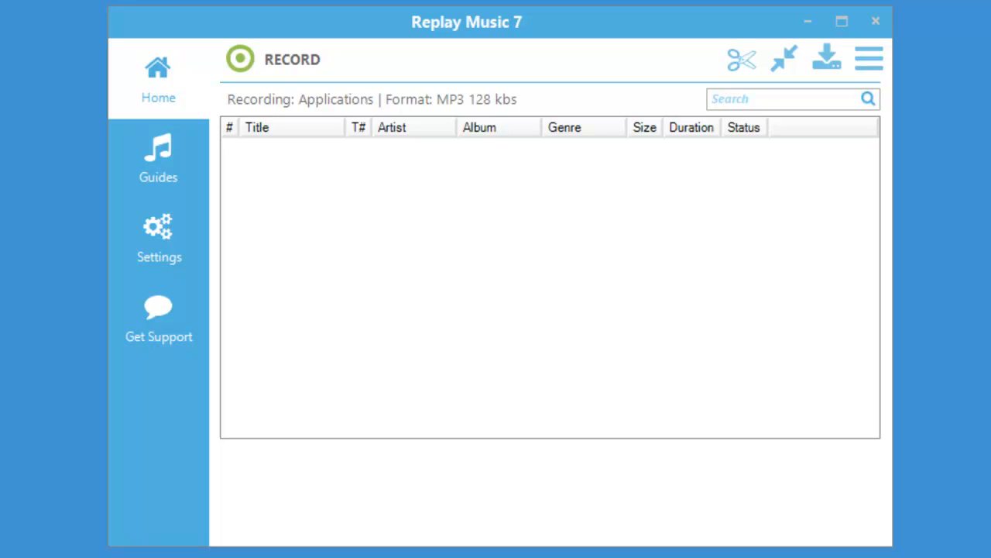
mouse_move(535, 251)
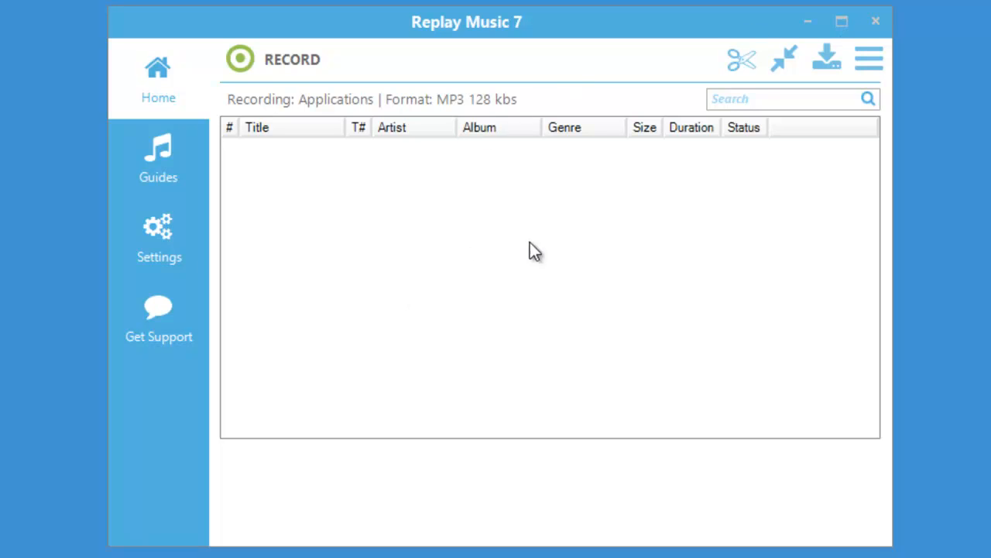
- Start recording application audio as 128 kbs MP3 from the Home screen
left_click(240, 59)
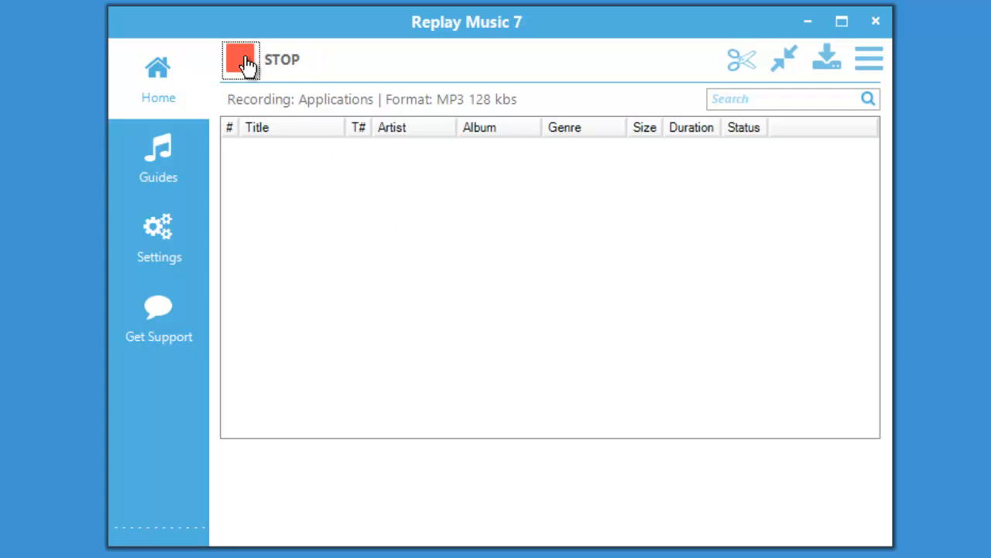
mouse_move(345, 271)
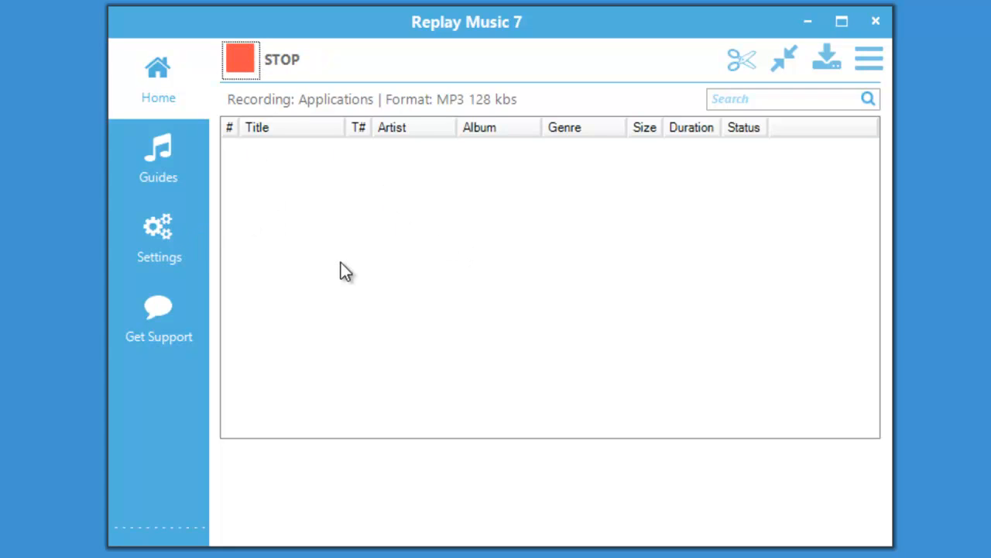
mouse_move(504, 123)
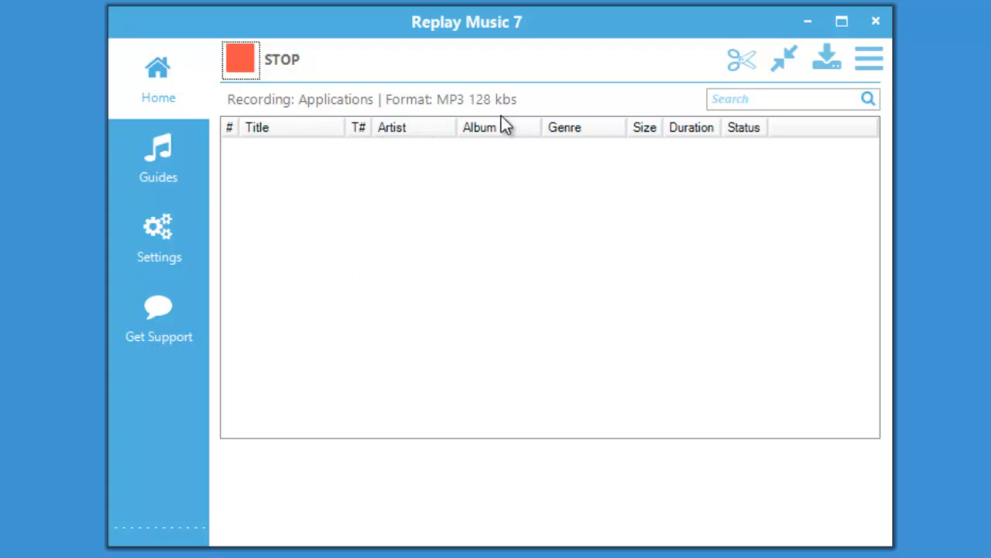
mouse_move(476, 236)
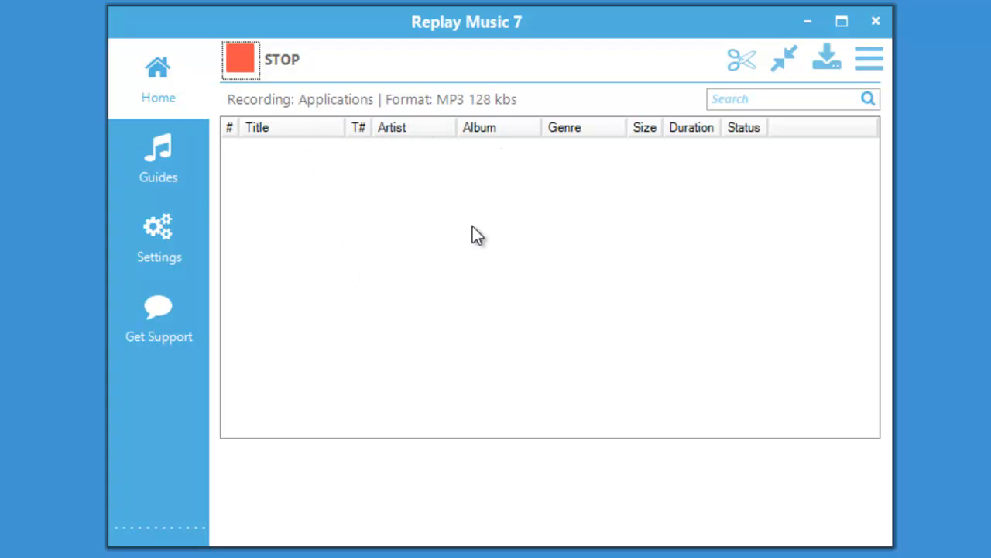
left_click(414, 127)
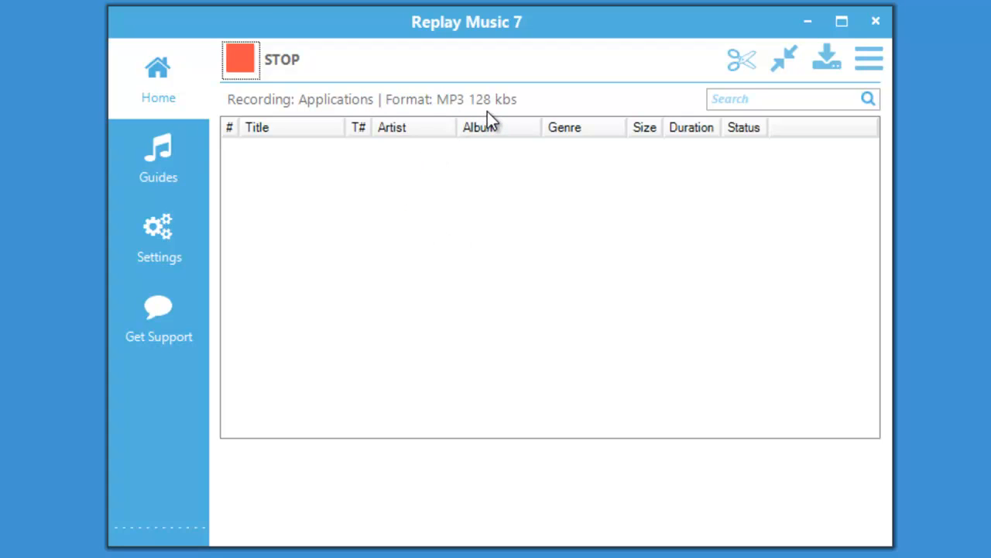
mouse_move(344, 118)
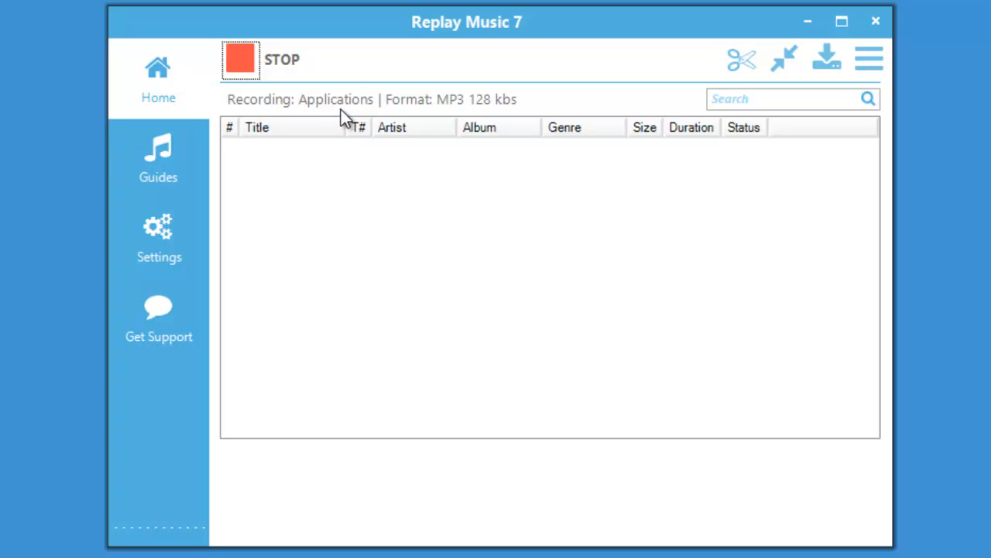
mouse_move(159, 240)
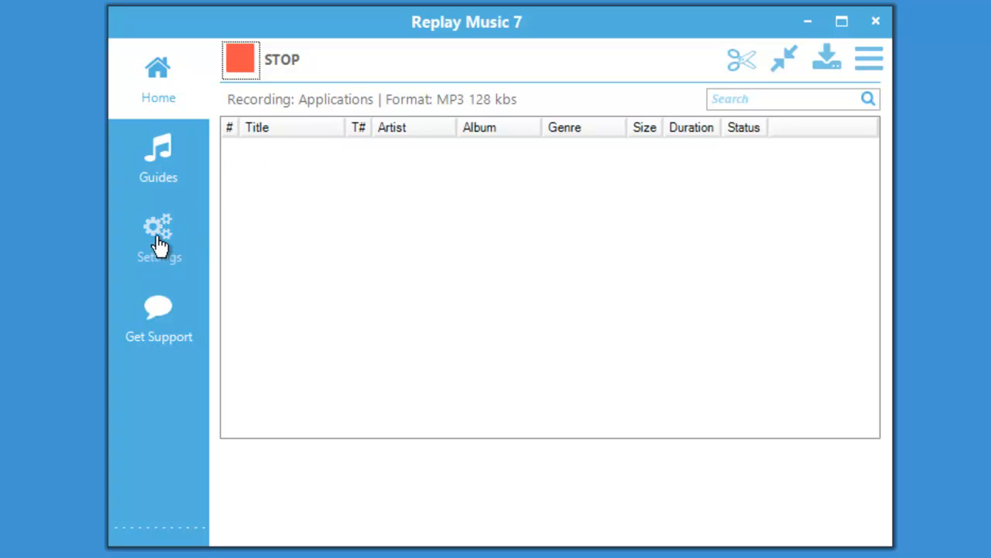
mouse_move(159, 236)
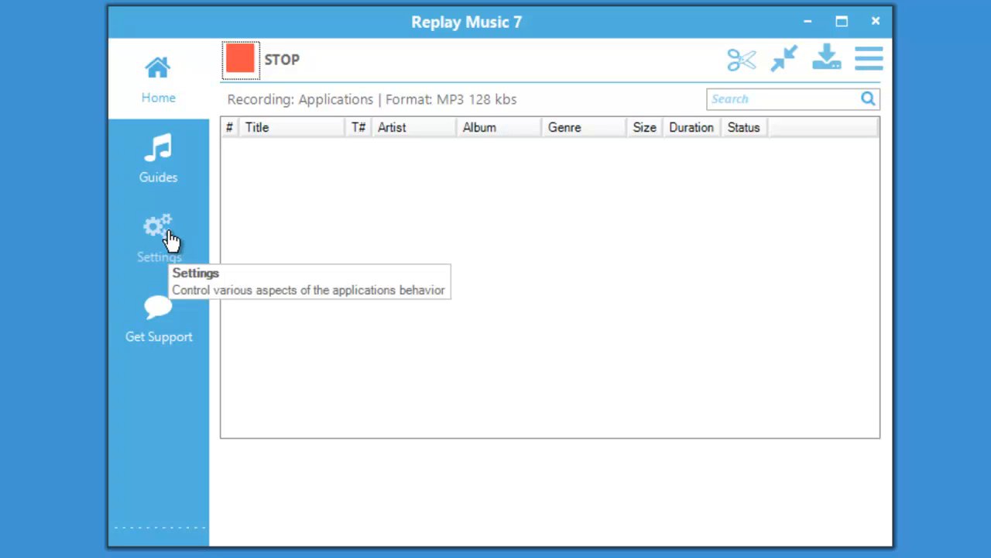
mouse_move(299, 248)
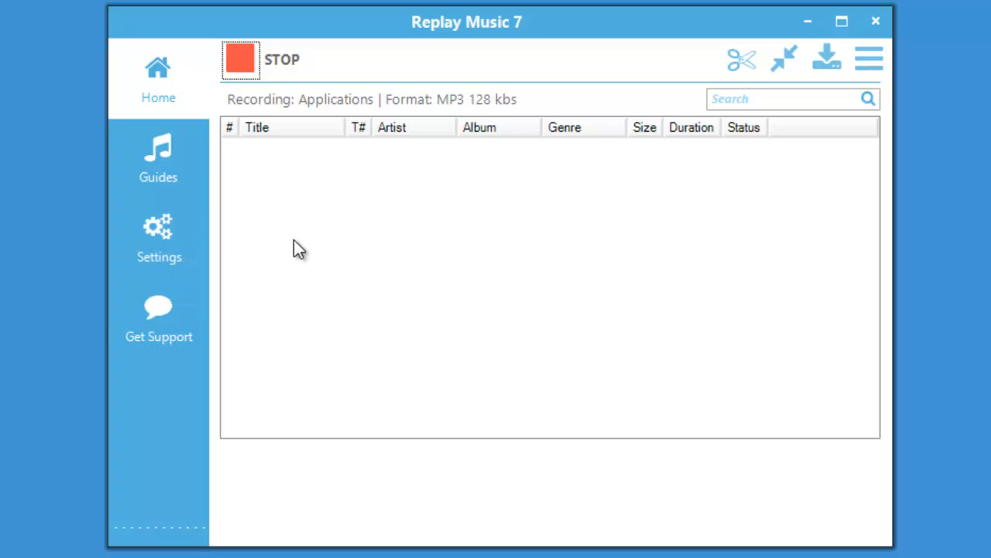
- Show the Guides page and browse the Pandora, SoundCloud and Spotify service tiles
left_click(158, 159)
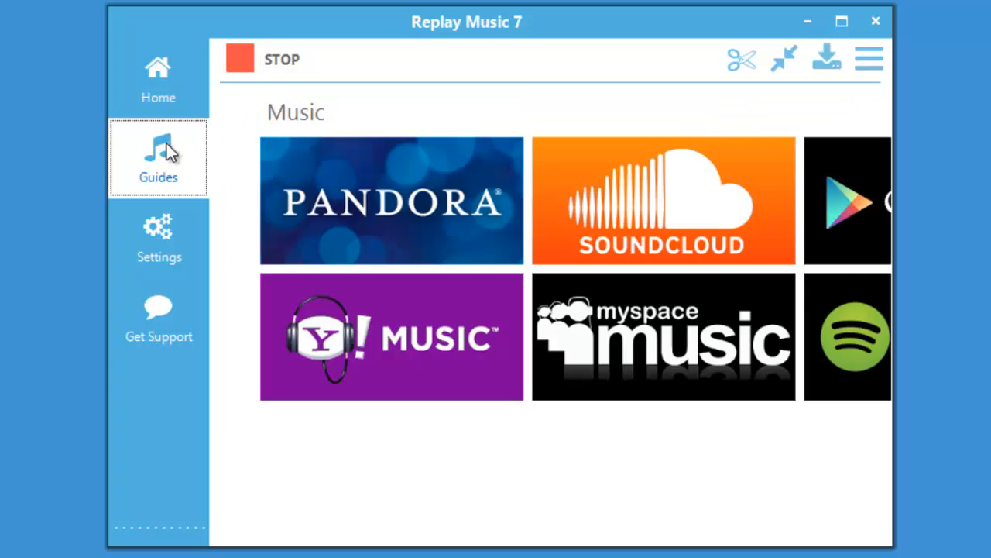
scroll("right", 3)
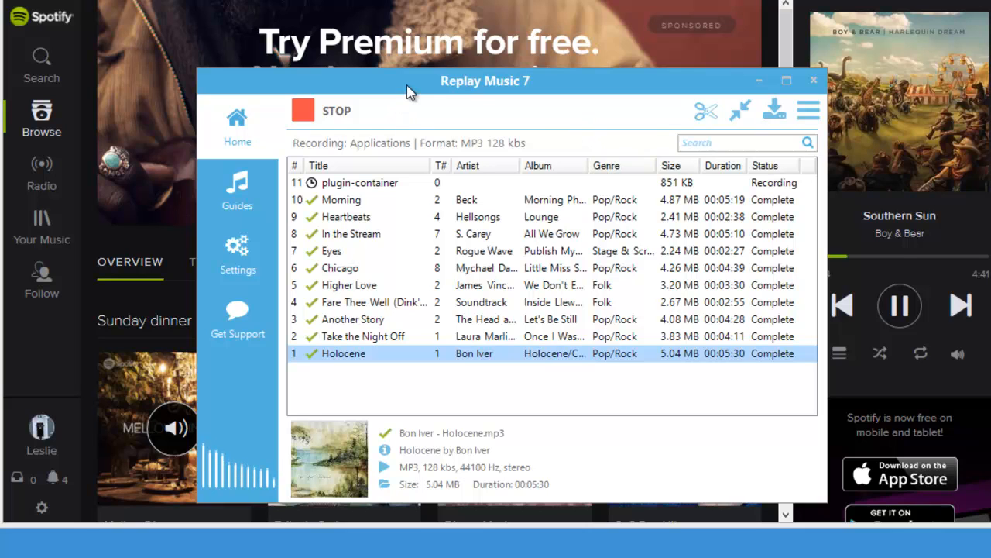
mouse_move(305, 115)
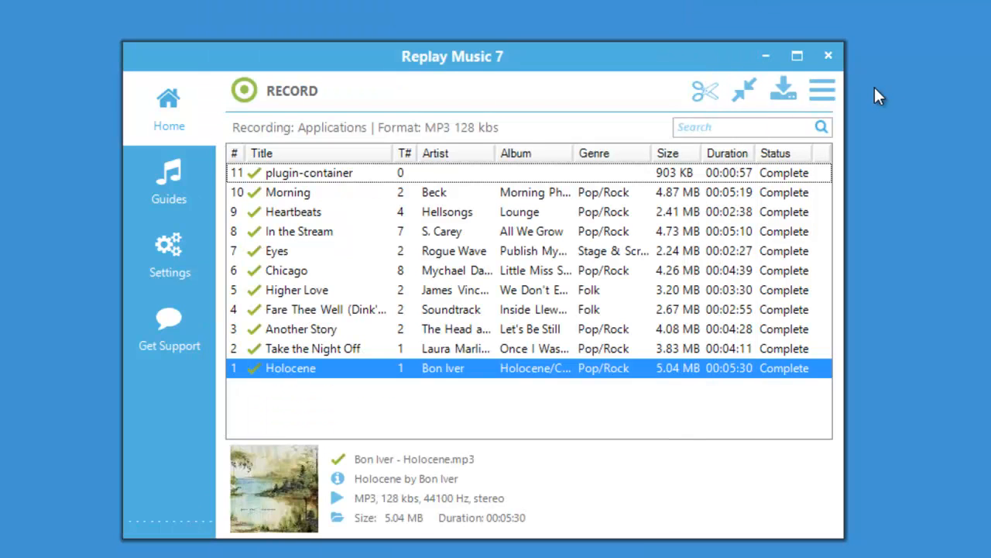
mouse_move(946, 132)
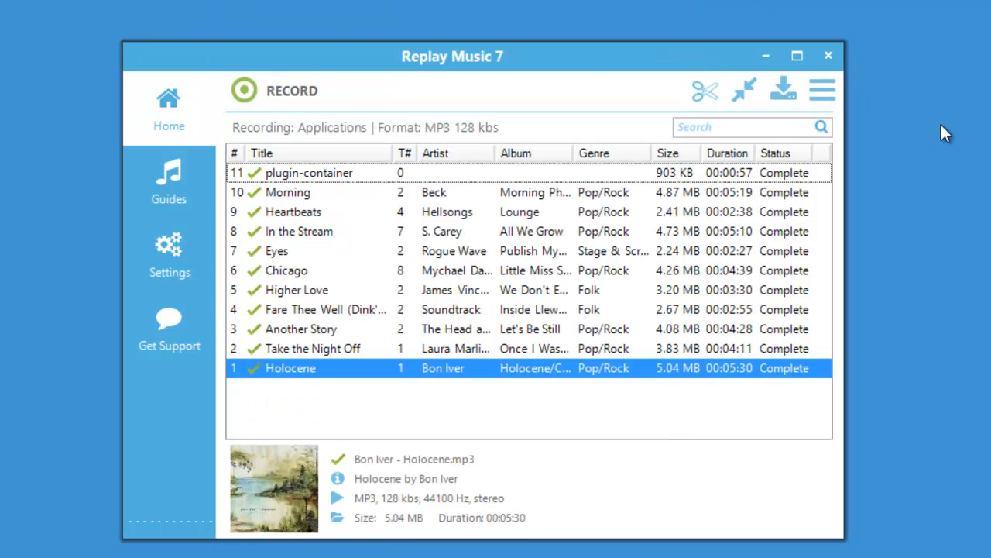